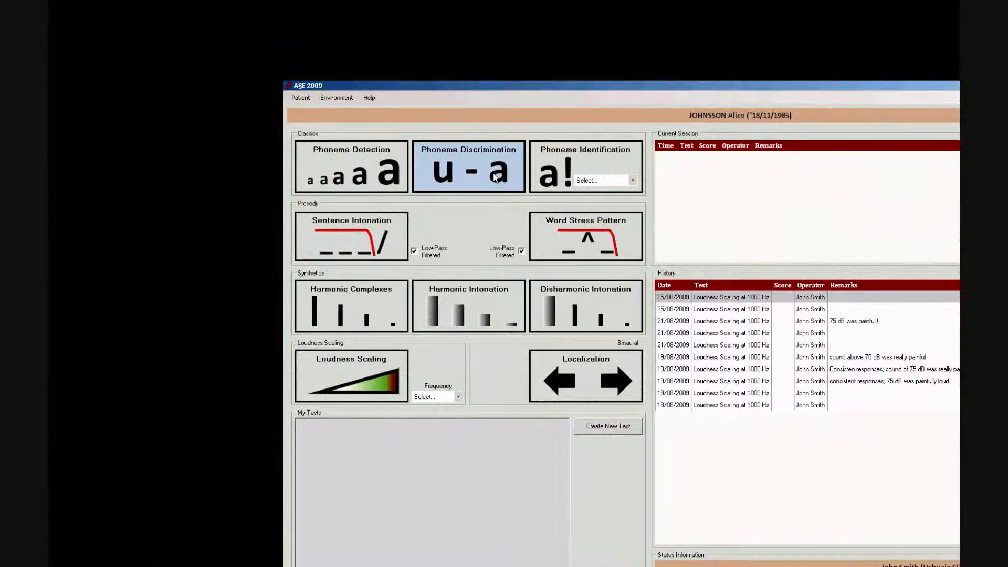
- Open the Phoneme Discrimination module and maximize its window
click(468, 167)
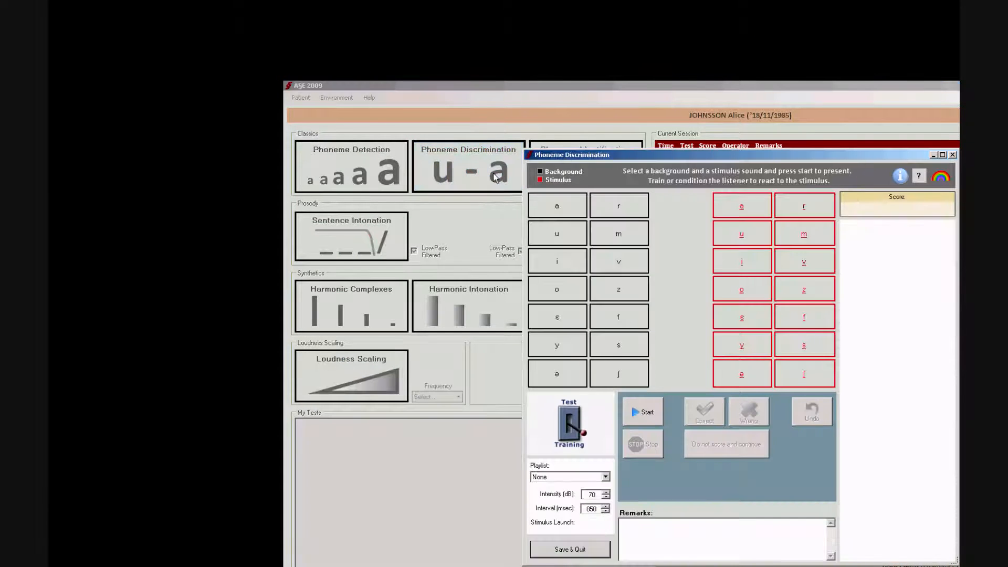
click(944, 155)
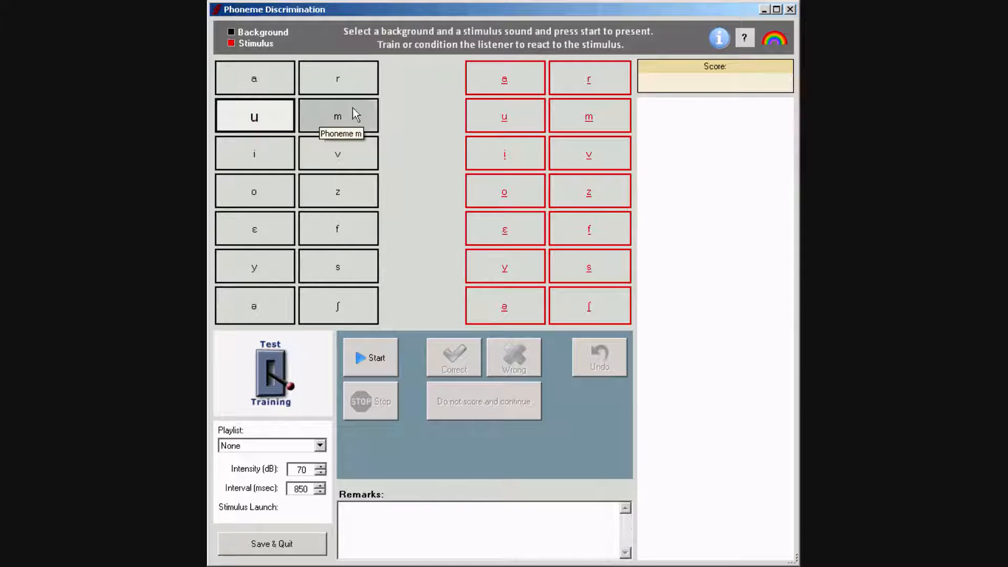
mouse_move(504, 79)
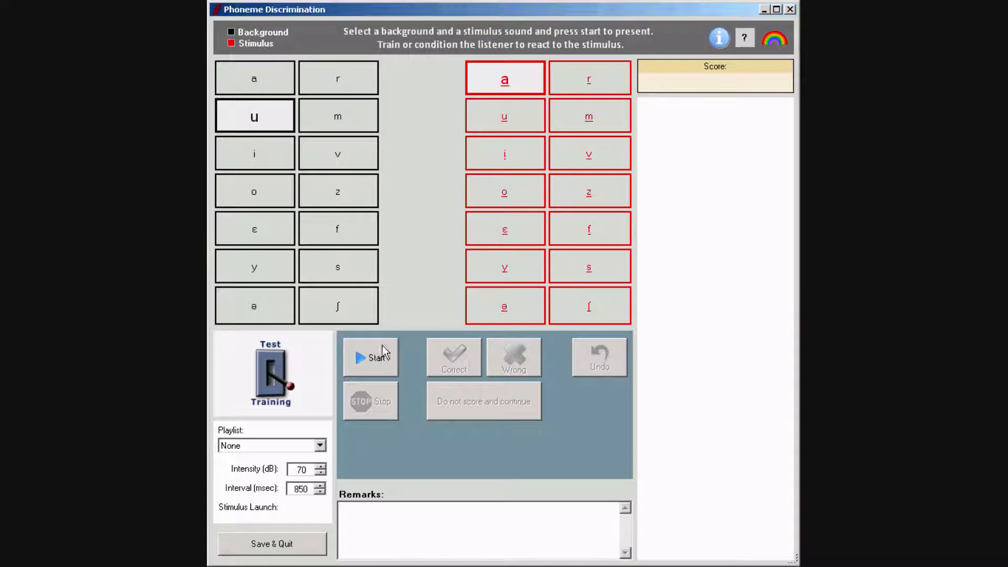
click(371, 357)
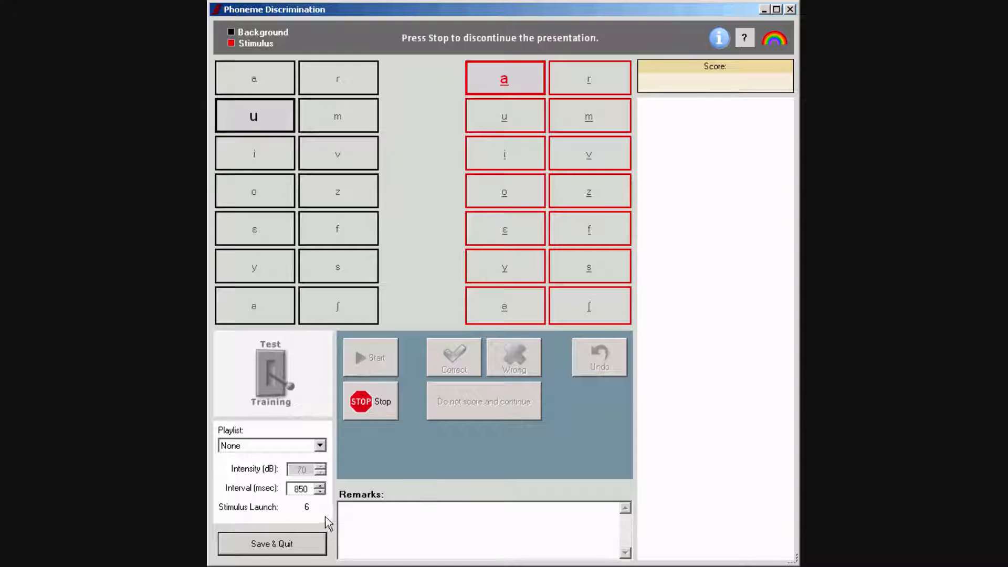
click(254, 115)
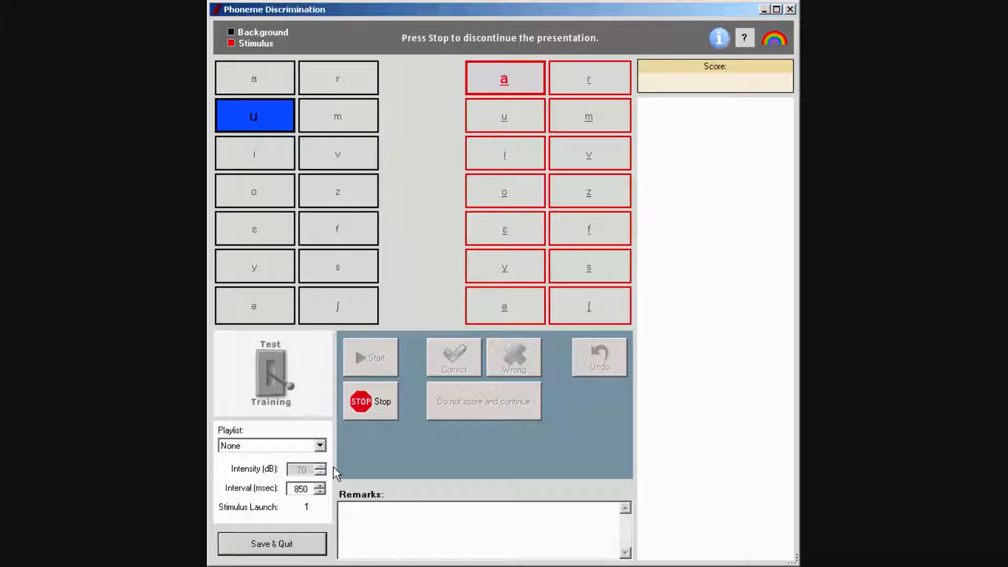
click(504, 78)
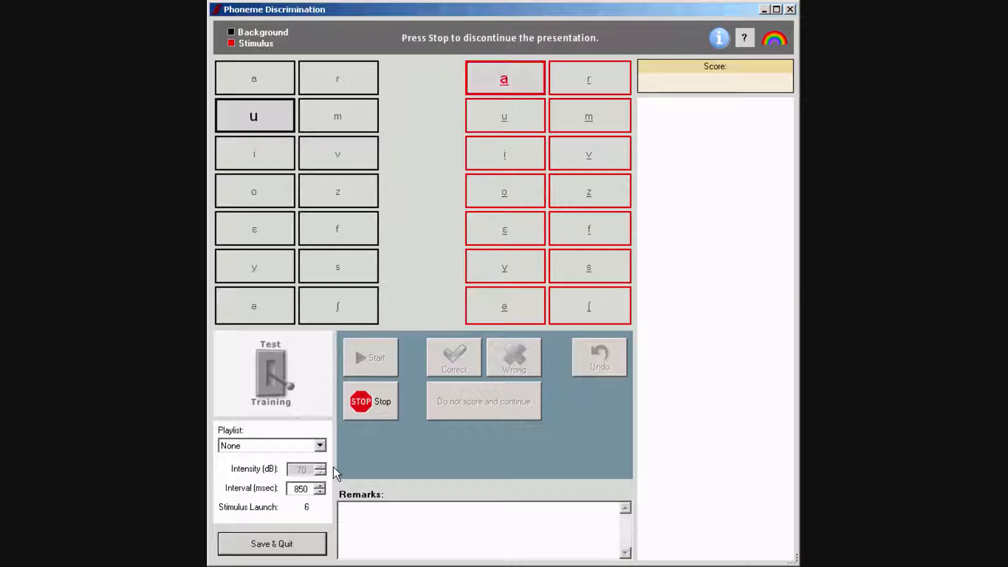
click(254, 115)
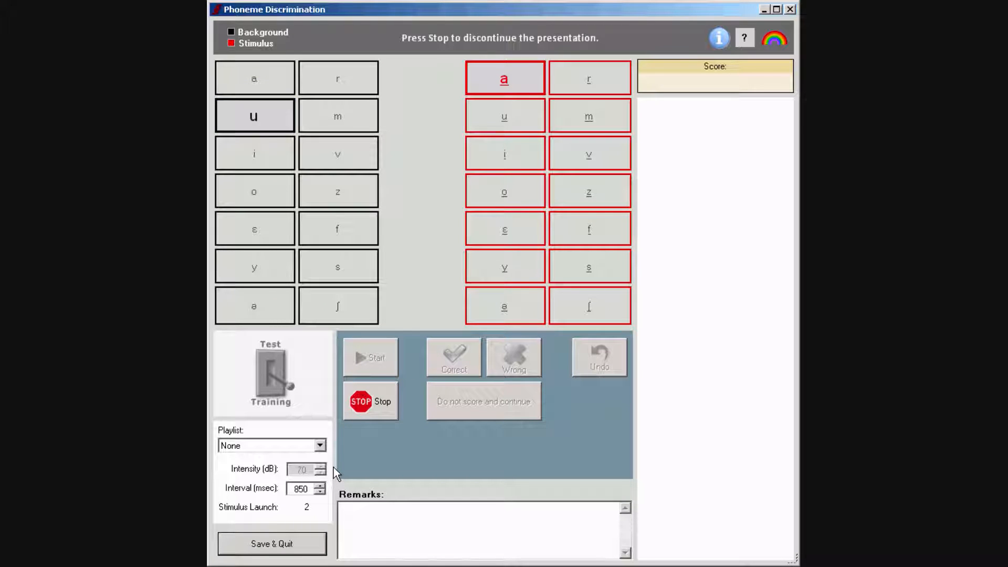
click(254, 115)
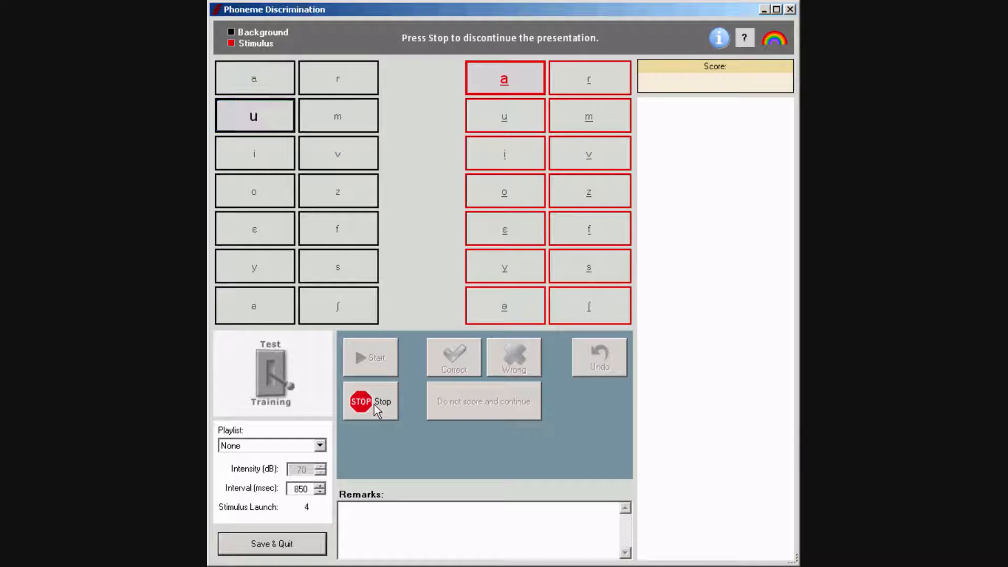
click(370, 401)
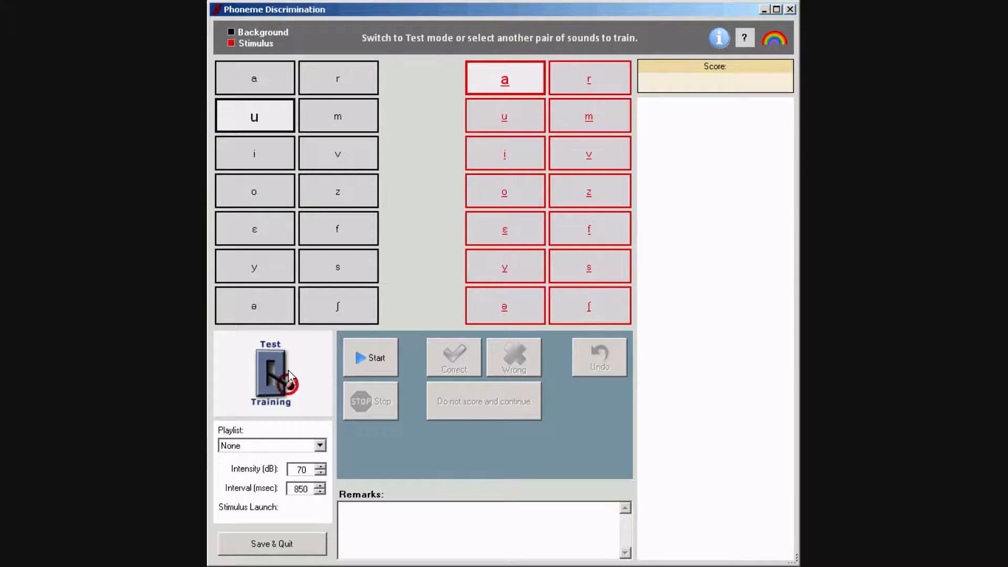
- Switch to Test mode, present the u–a contrast, and mark it correct
click(272, 374)
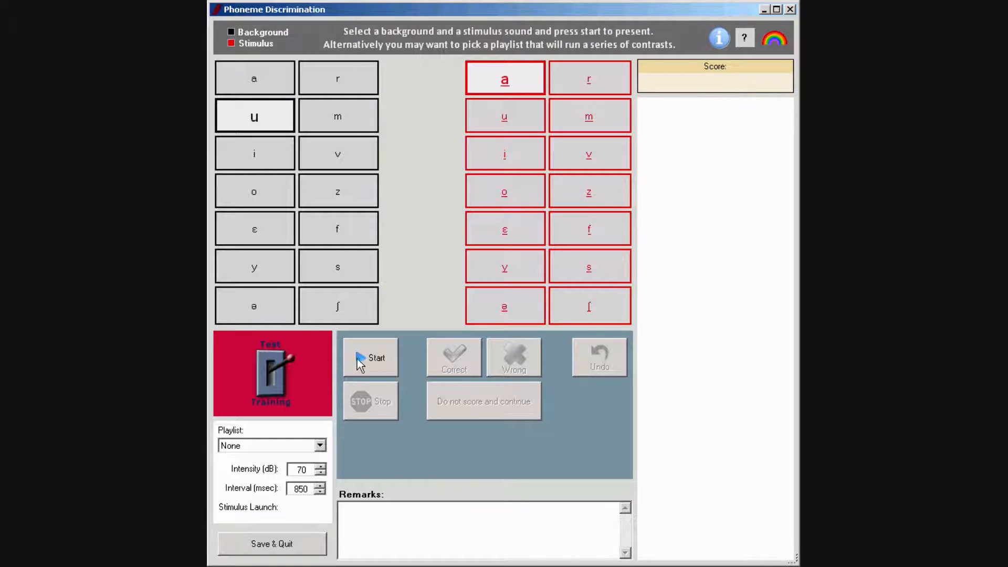
click(370, 357)
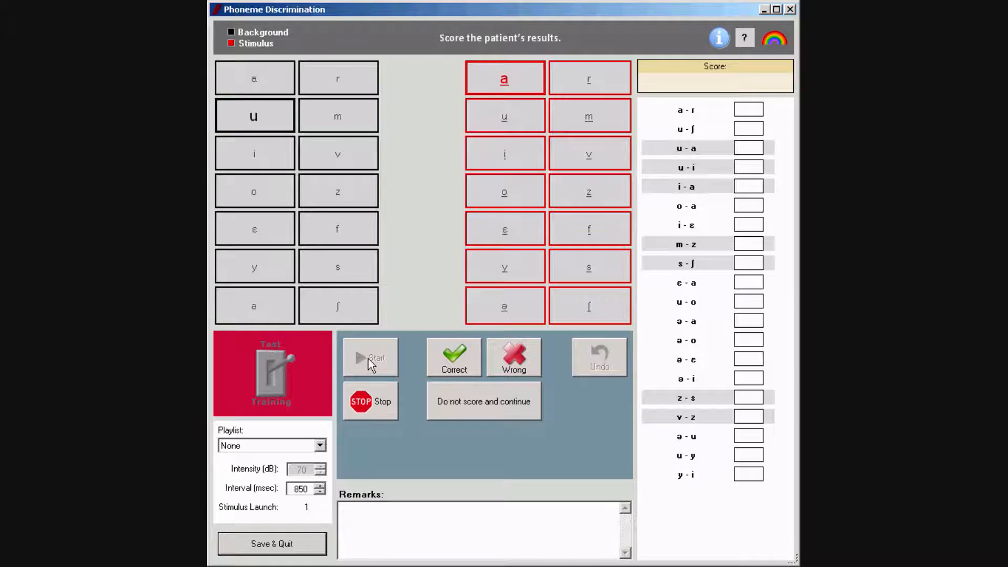
click(505, 77)
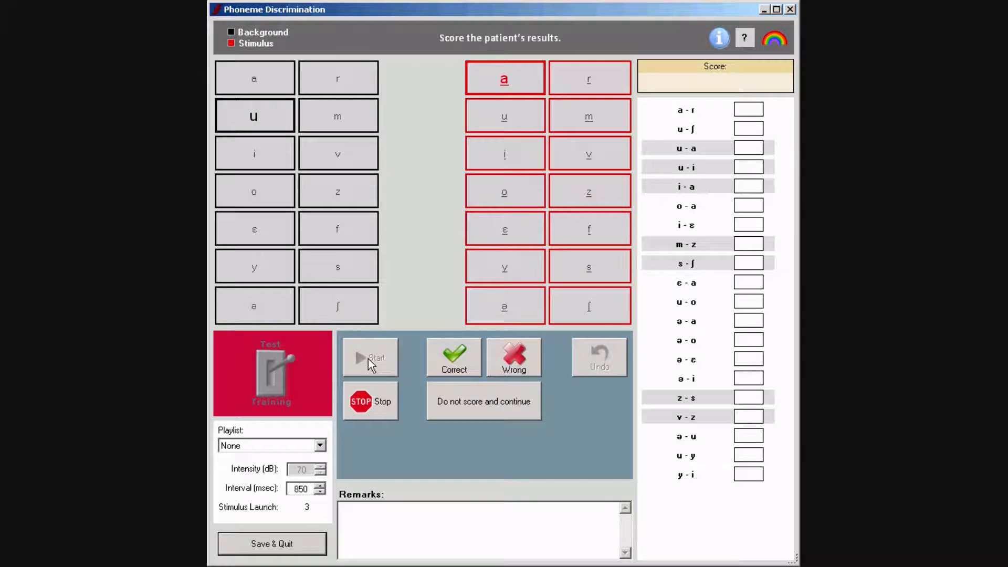
click(254, 115)
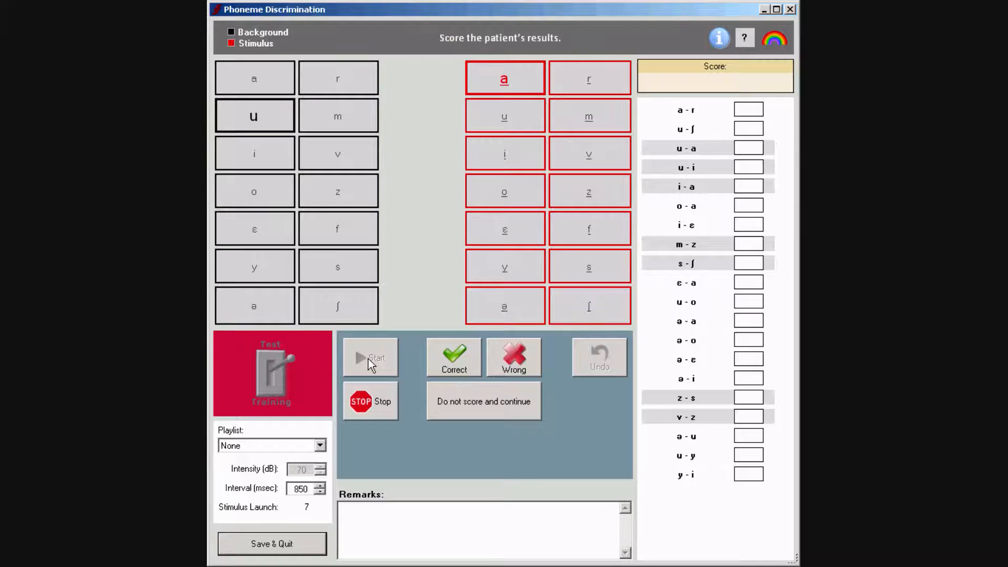
click(254, 116)
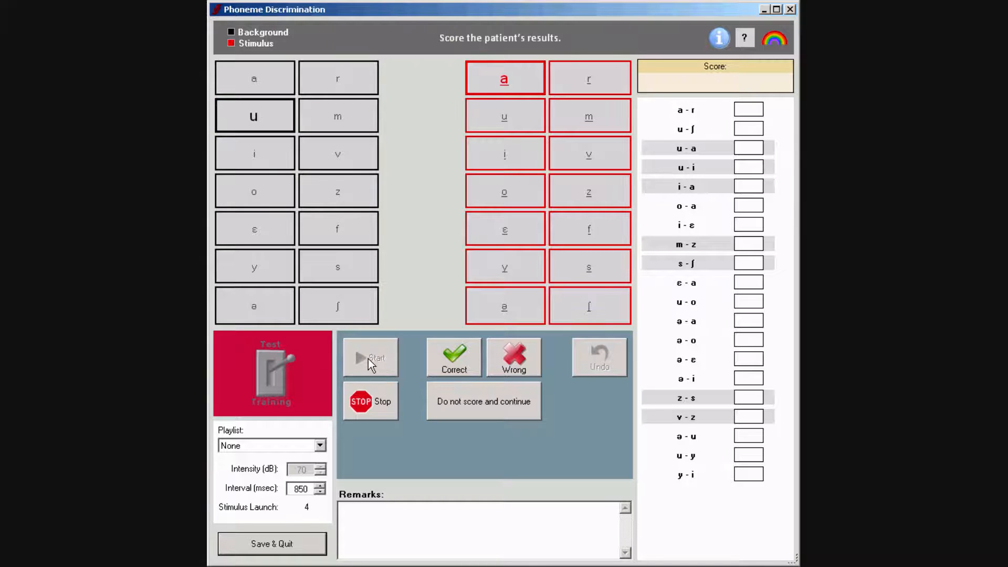
click(254, 115)
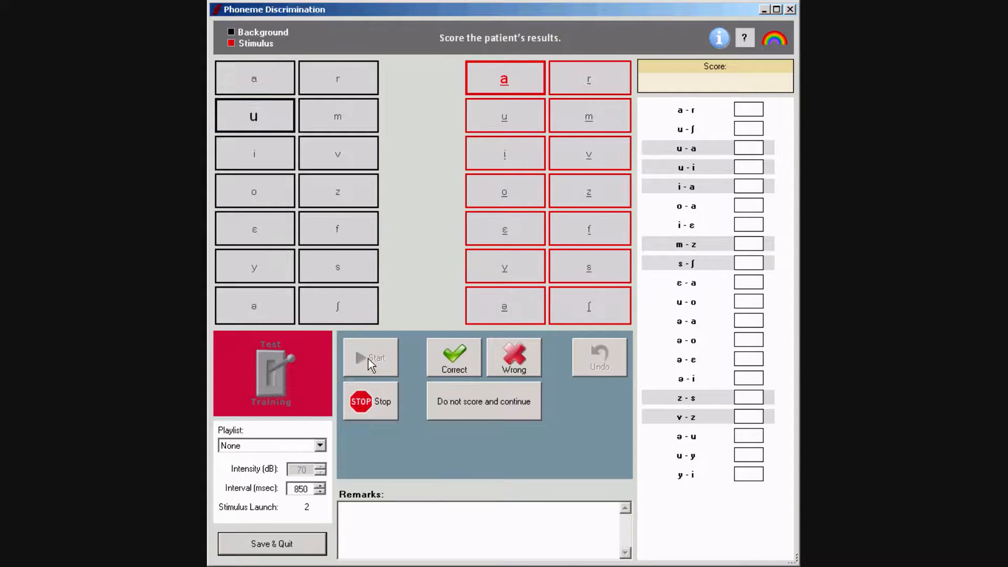
click(254, 116)
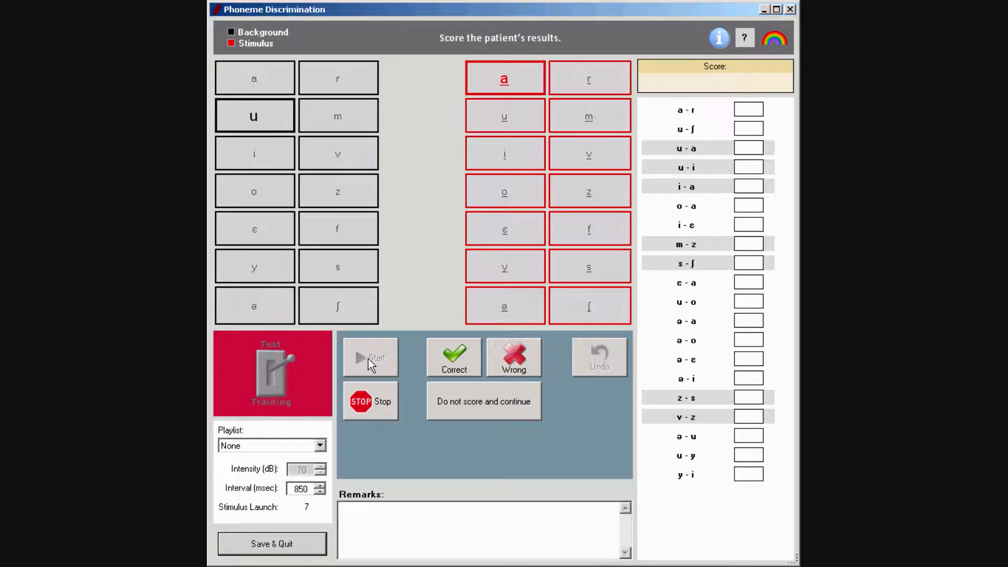
click(454, 357)
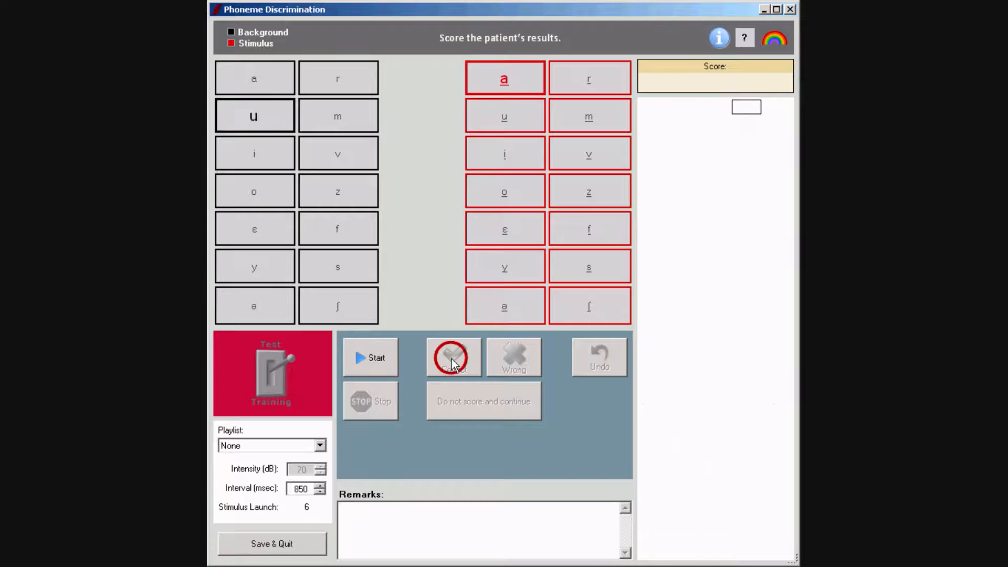
- Mark u–a correct, present i–ε and mark it wrong, then choose stimulus z
click(453, 357)
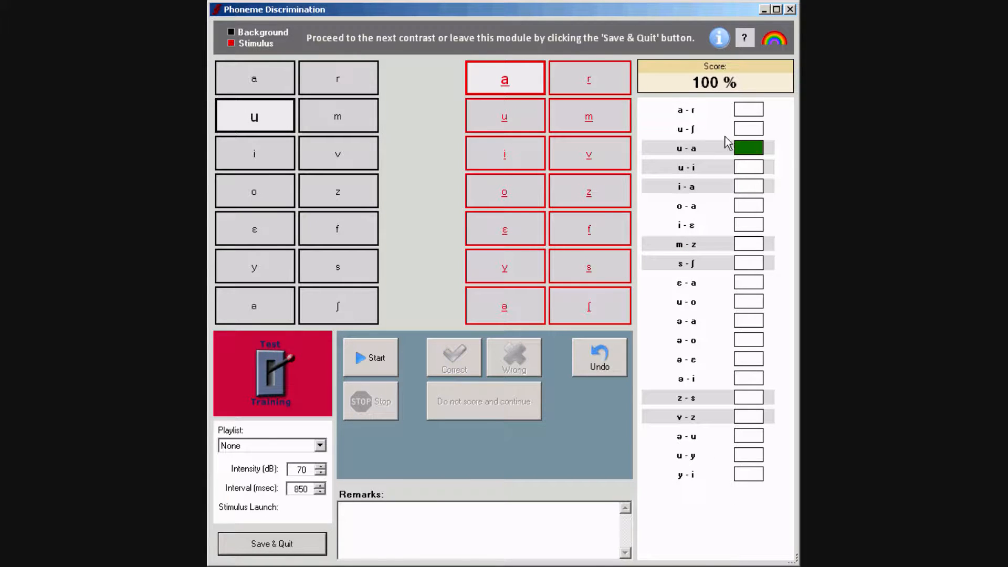
mouse_move(732, 156)
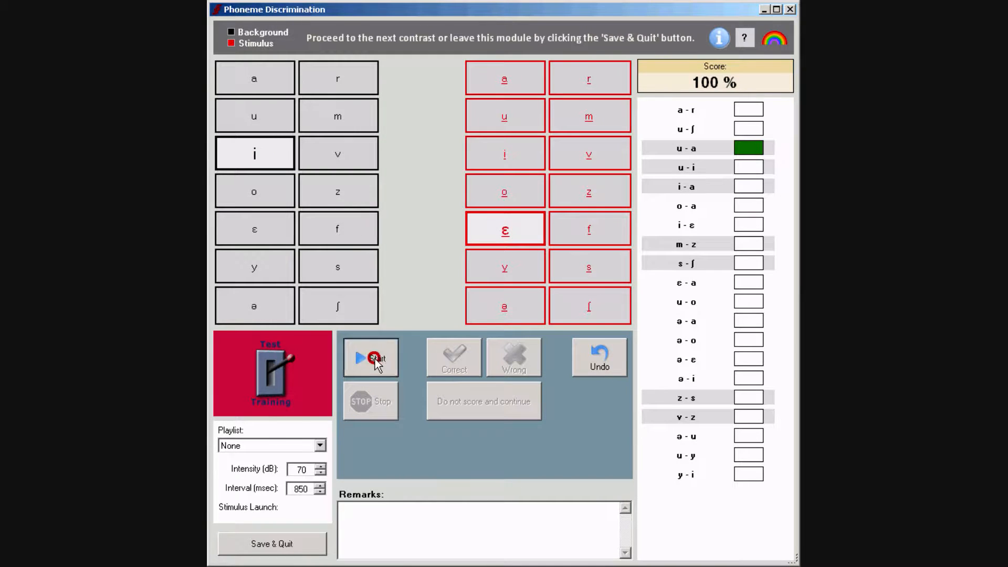
click(371, 357)
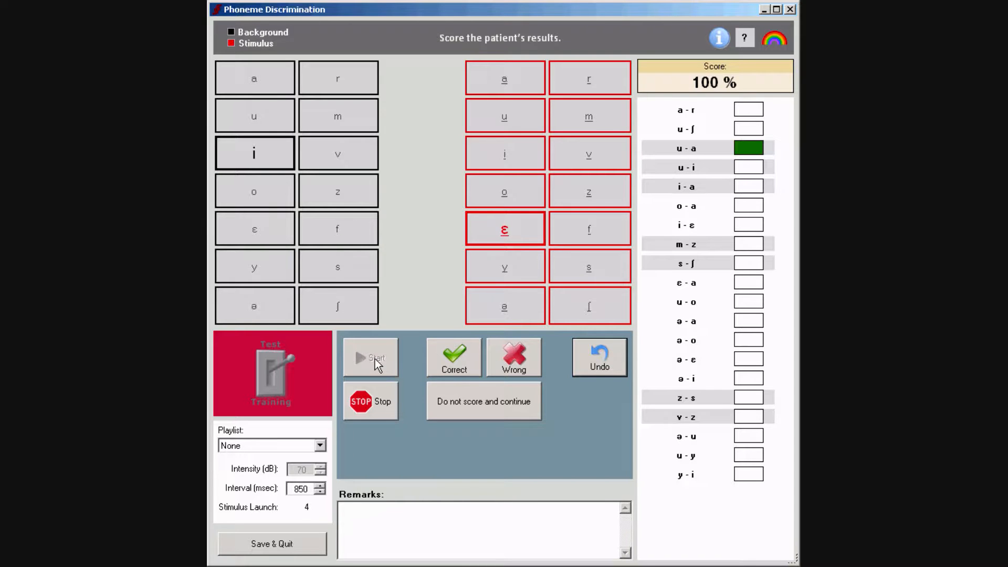
click(254, 153)
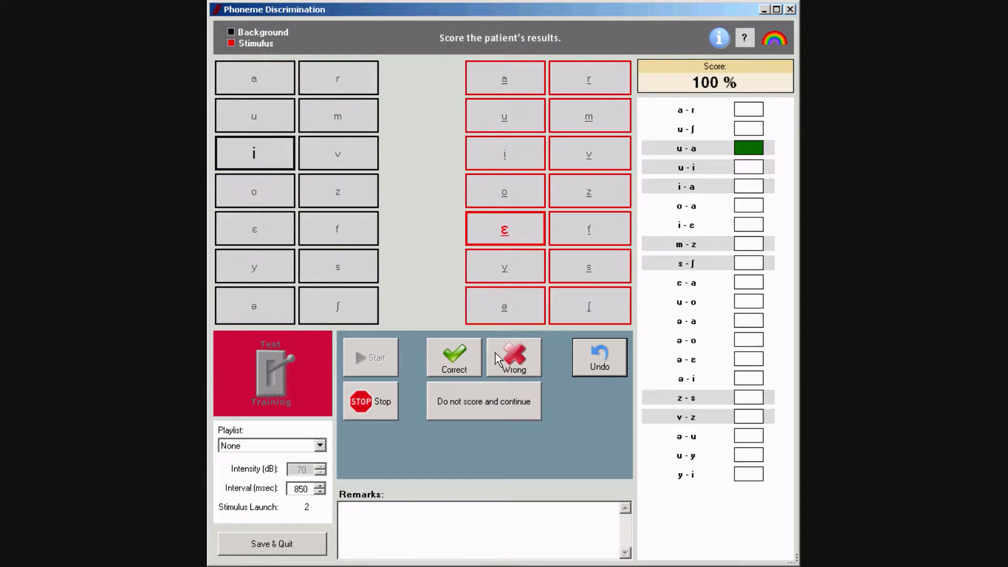
click(514, 358)
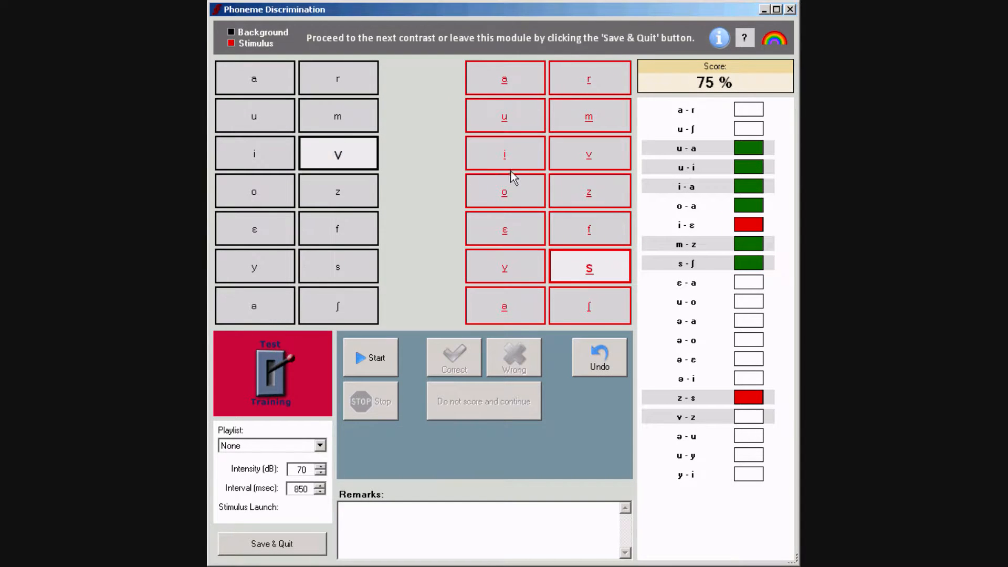
click(589, 190)
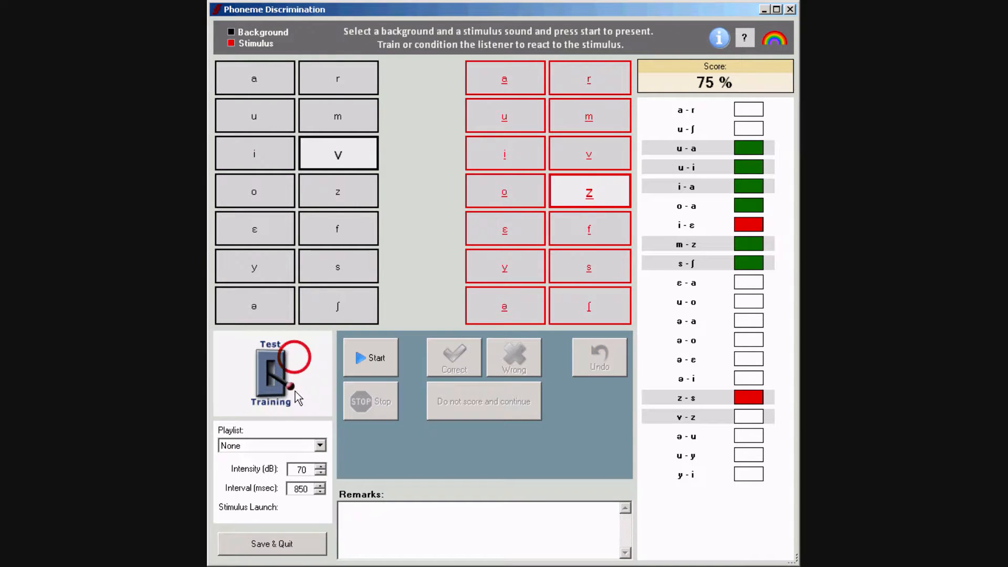
- Run and stop a v–z presentation in Training mode, keeping the score at 75%
click(370, 357)
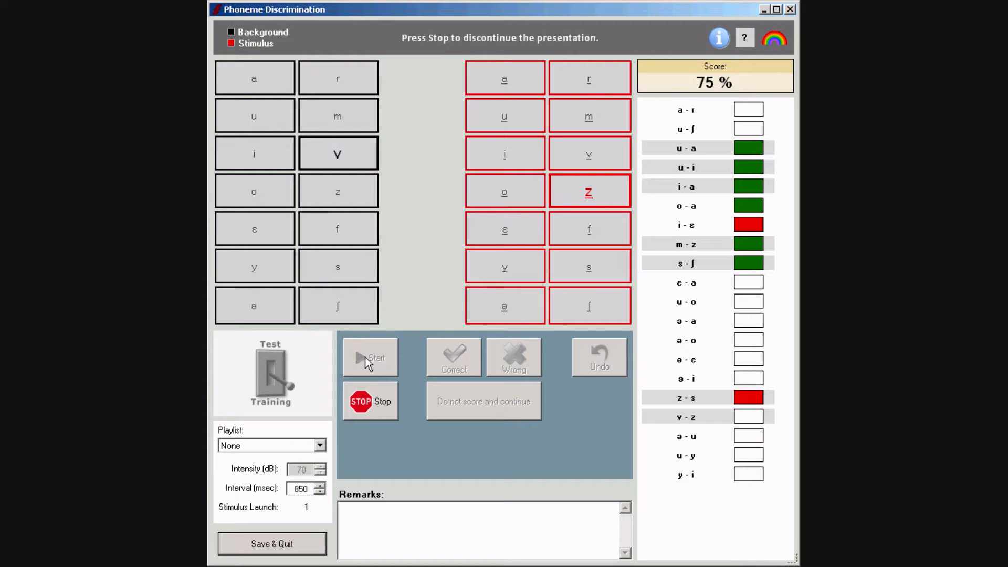
click(589, 191)
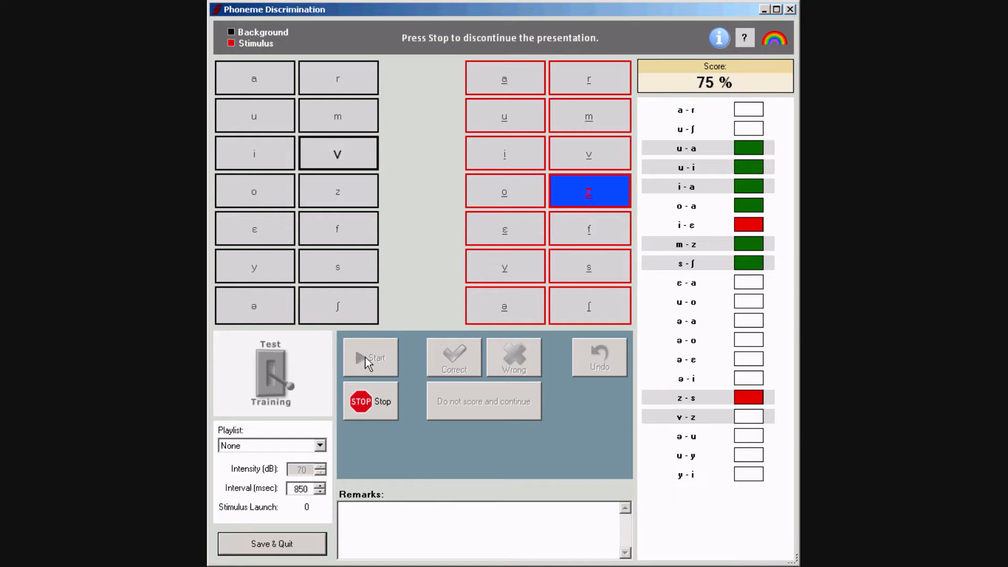
click(370, 401)
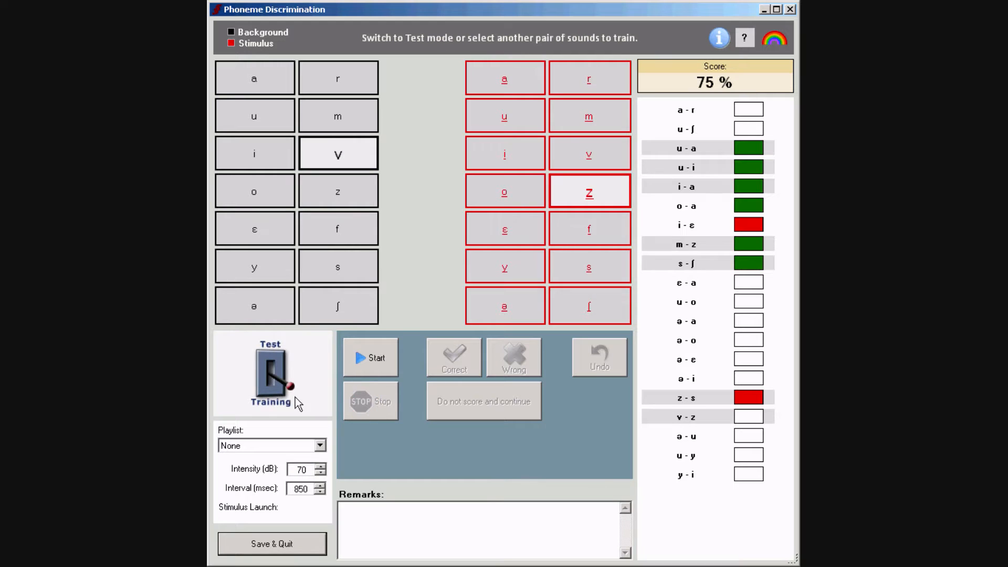
- Switch to Test mode and mark the v–z contrast correct, raising the score to 78%
click(270, 372)
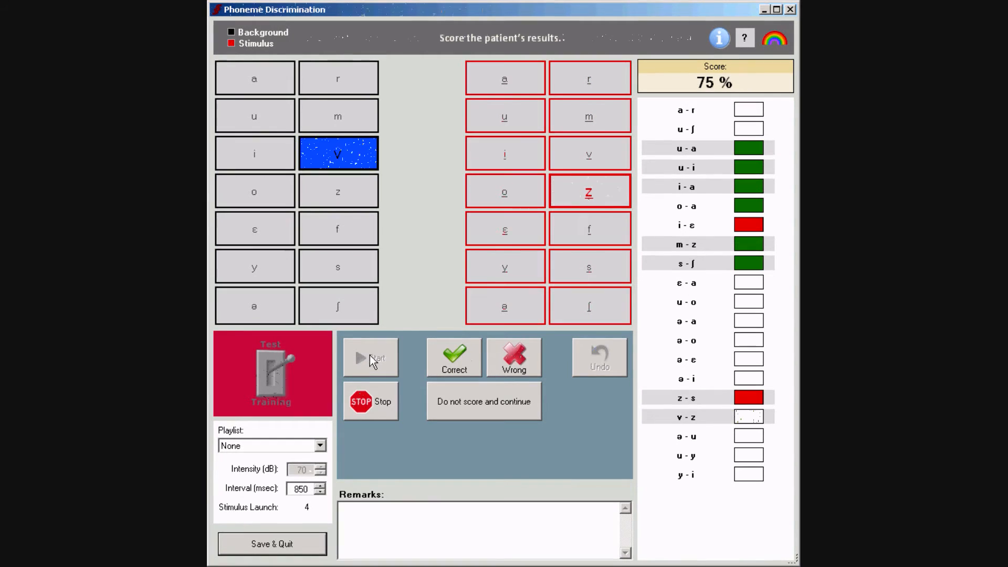
click(454, 357)
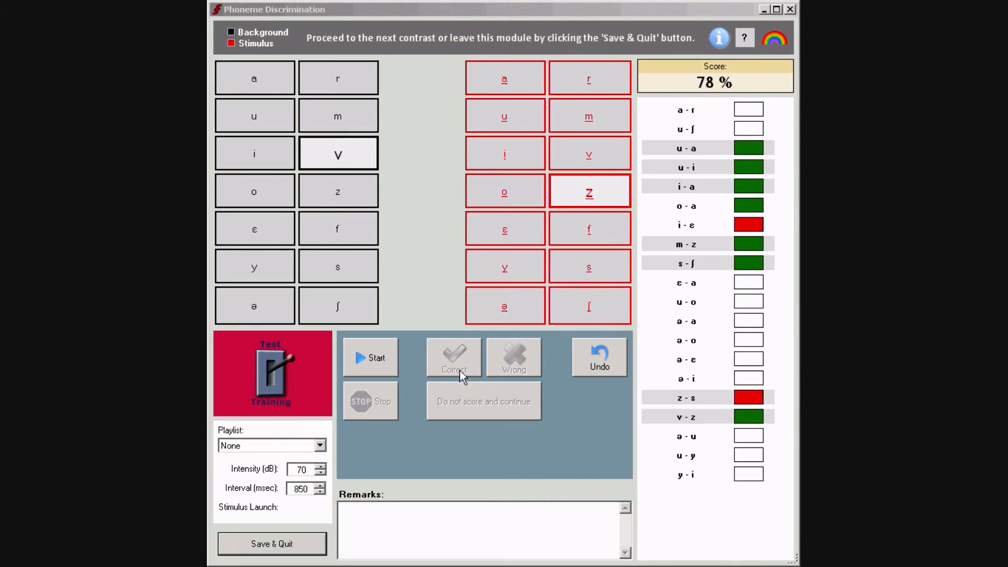